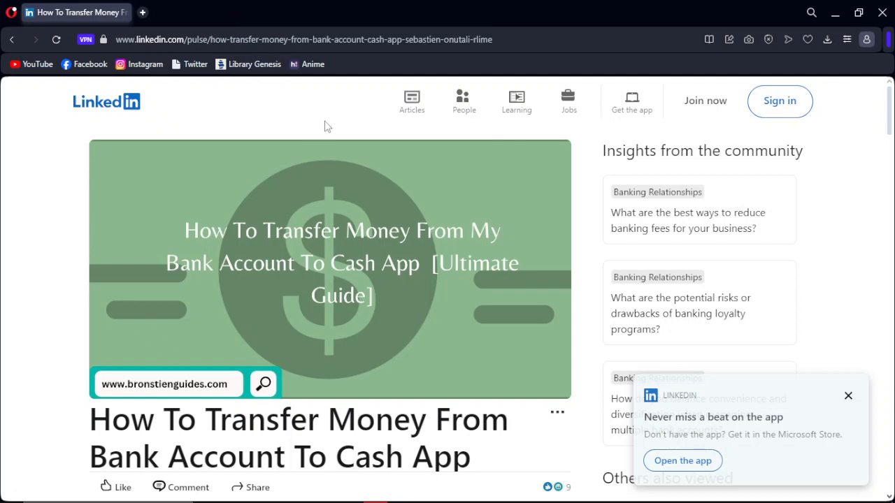
{"action": "scroll", "scroll_direction": "down", "scroll_amount": 3}
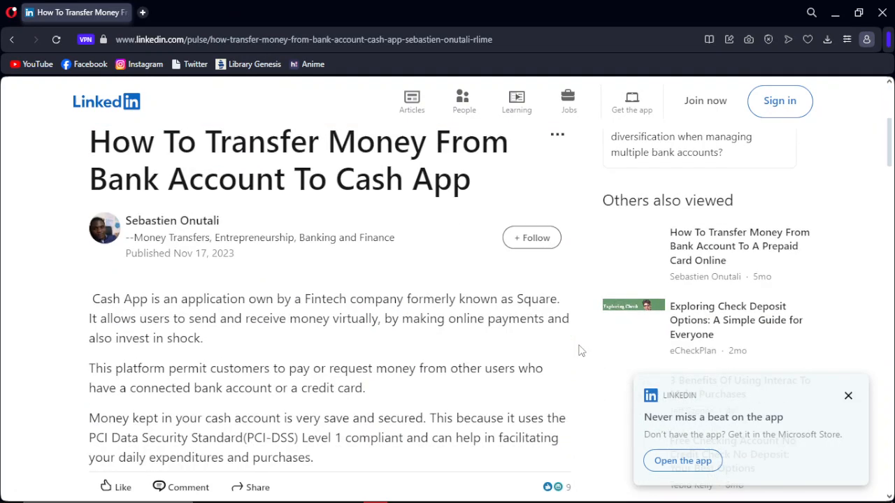
{"action": "scroll", "scroll_direction": "down", "scroll_amount": 3}
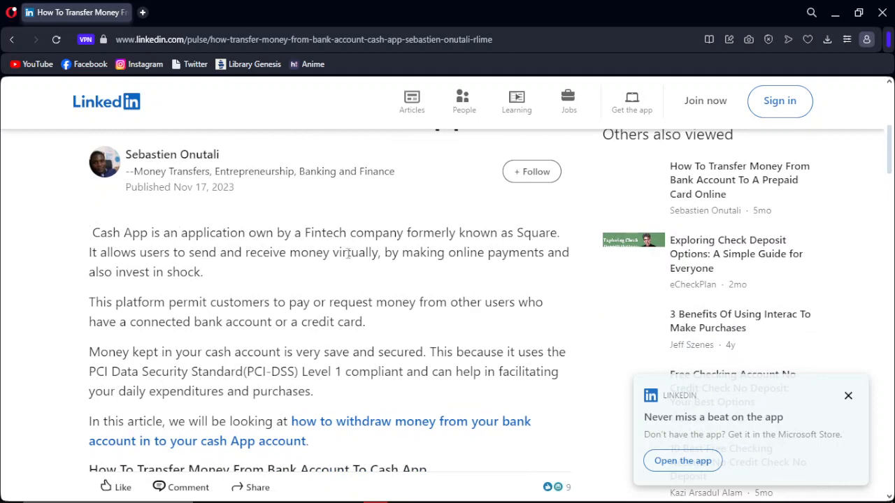
{"action": "scroll", "scroll_direction": "down", "scroll_amount": 3}
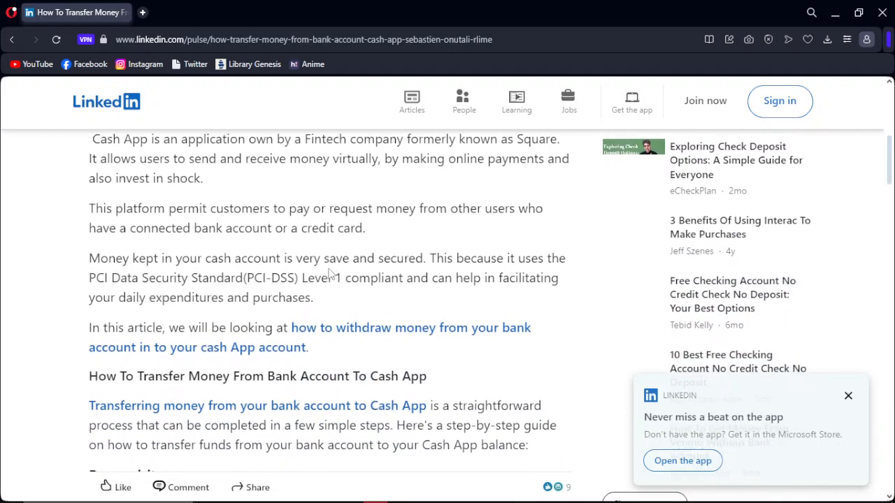
{"action": "scroll", "scroll_direction": "down", "scroll_amount": 3}
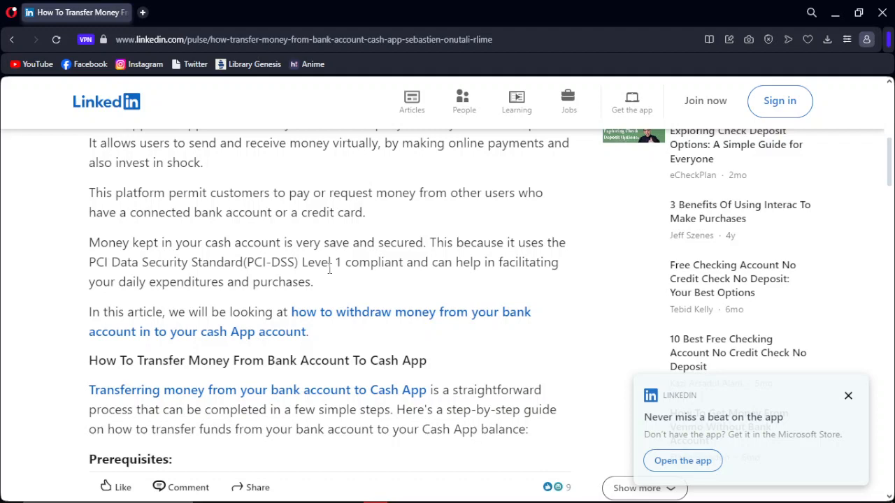
{"action": "scroll", "scroll_direction": "down", "scroll_amount": 3}
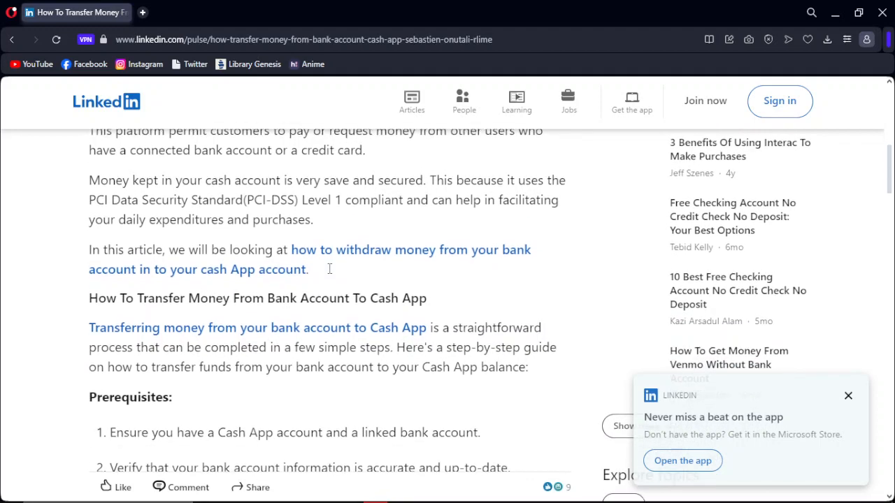
{"action": "scroll", "scroll_direction": "down", "scroll_amount": 3}
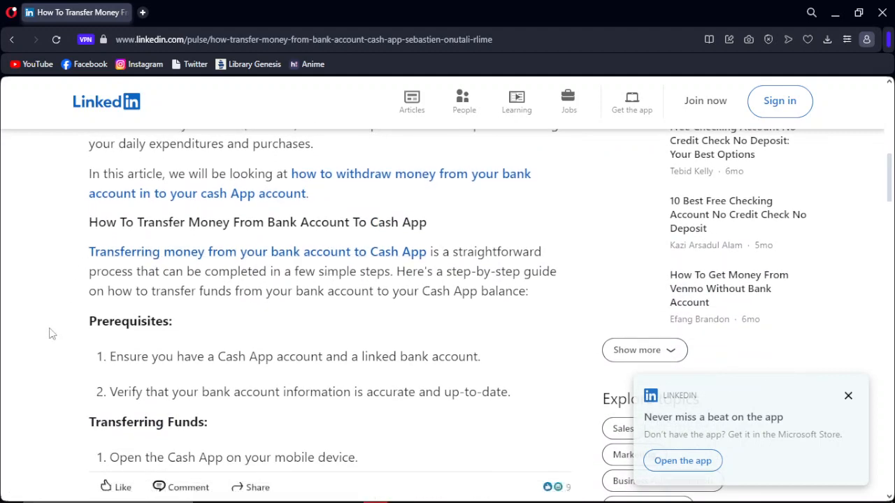
{"action": "scroll", "scroll_direction": "down", "scroll_amount": 3}
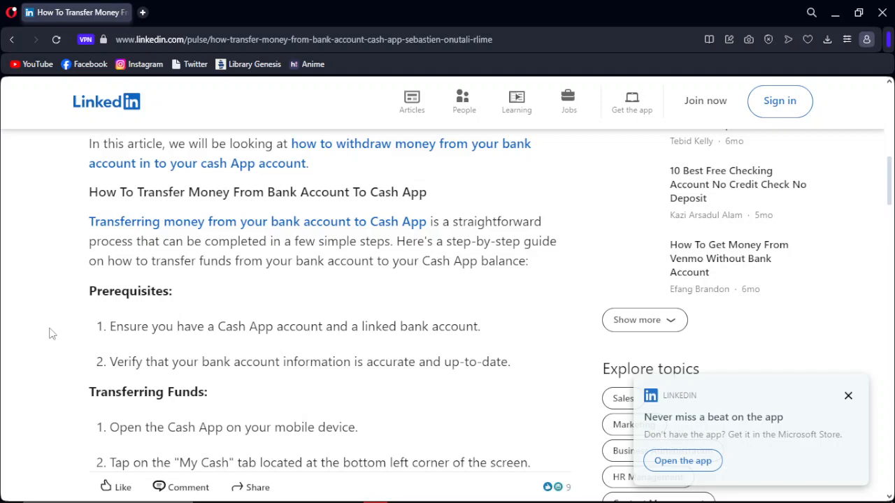
{"action": "scroll", "scroll_direction": "down", "scroll_amount": 3}
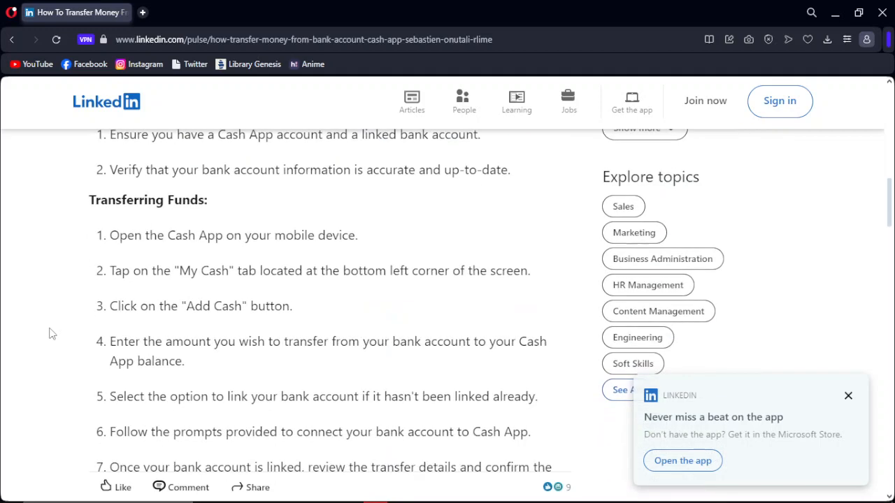
{"action": "scroll", "scroll_direction": "down", "scroll_amount": 3}
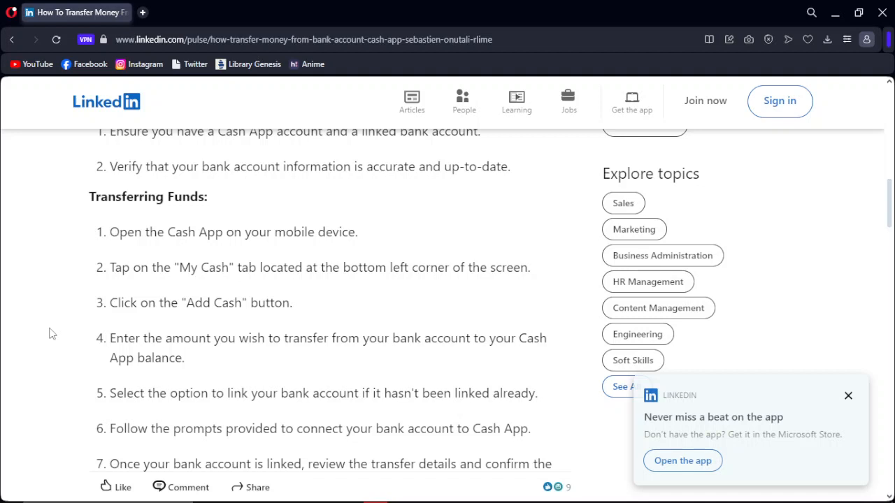
{"action": "scroll", "scroll_direction": "down", "scroll_amount": 3}
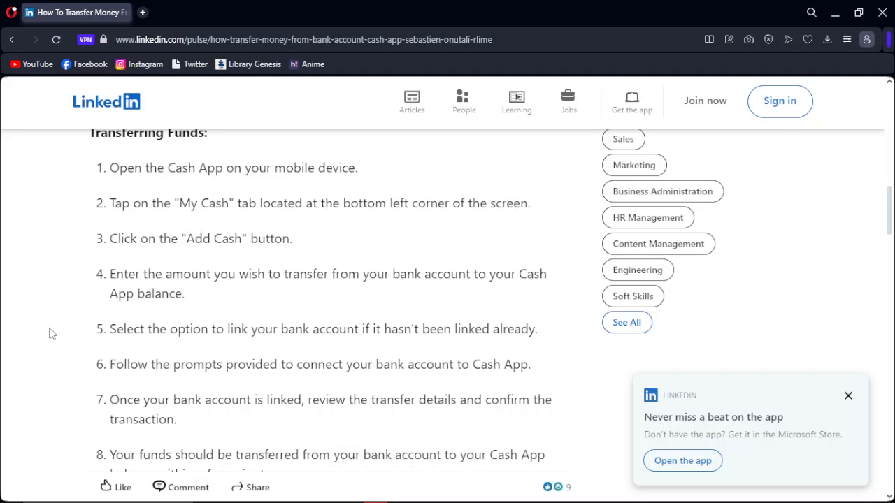
{"action": "scroll", "scroll_direction": "down", "scroll_amount": 3}
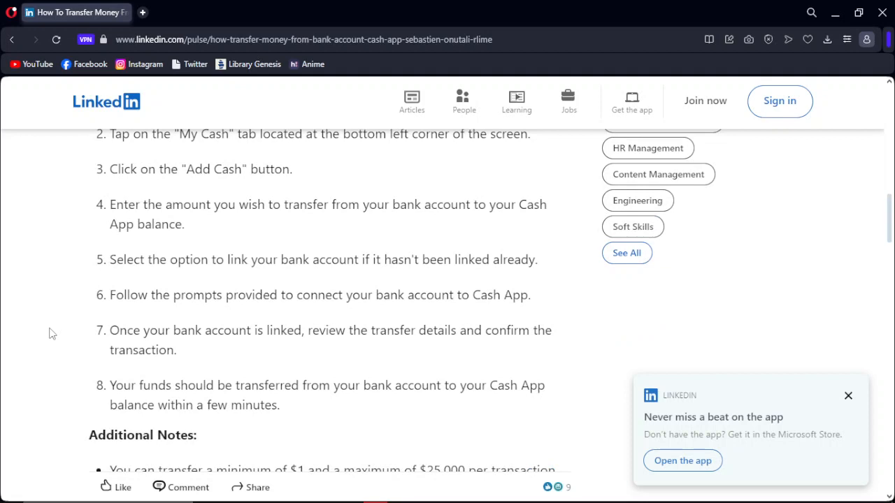
{"action": "scroll", "scroll_direction": "down", "scroll_amount": 3}
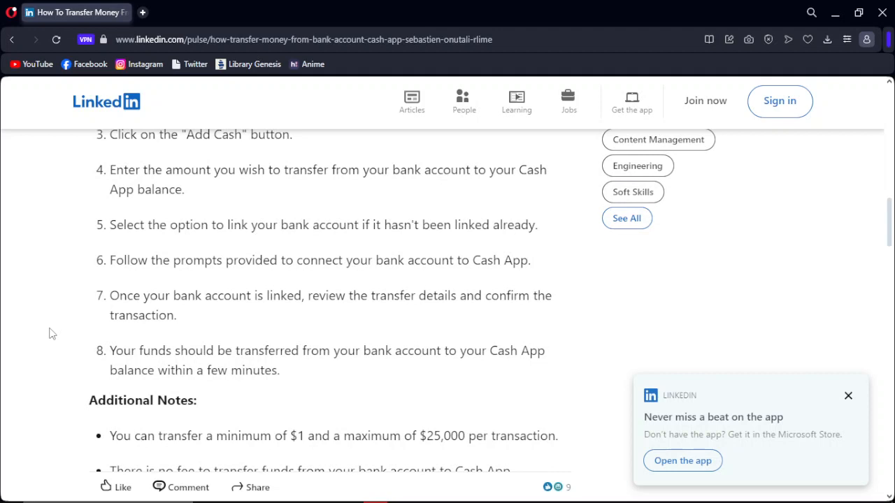
{"action": "scroll", "scroll_direction": "down", "scroll_amount": 3}
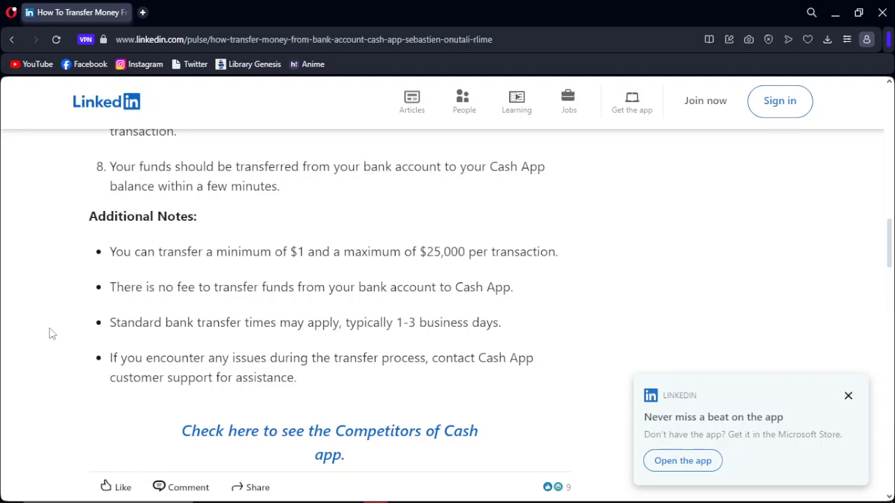
{"action": "scroll", "scroll_direction": "up", "scroll_amount": 3}
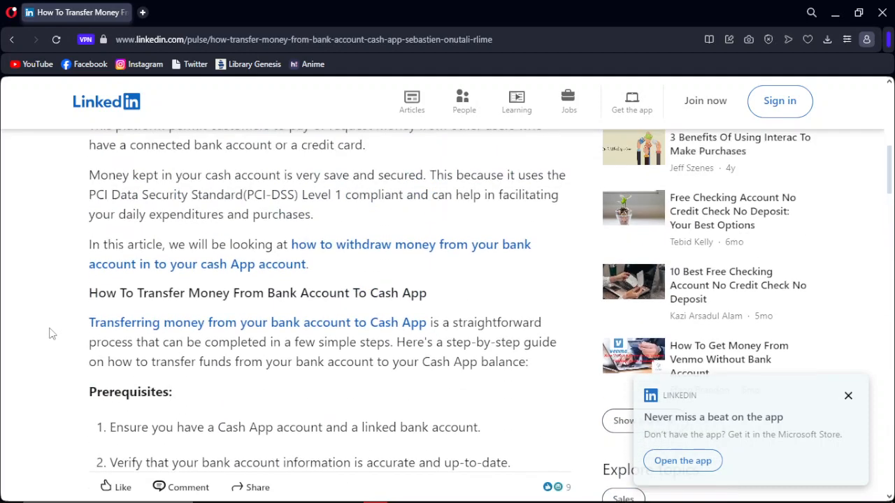